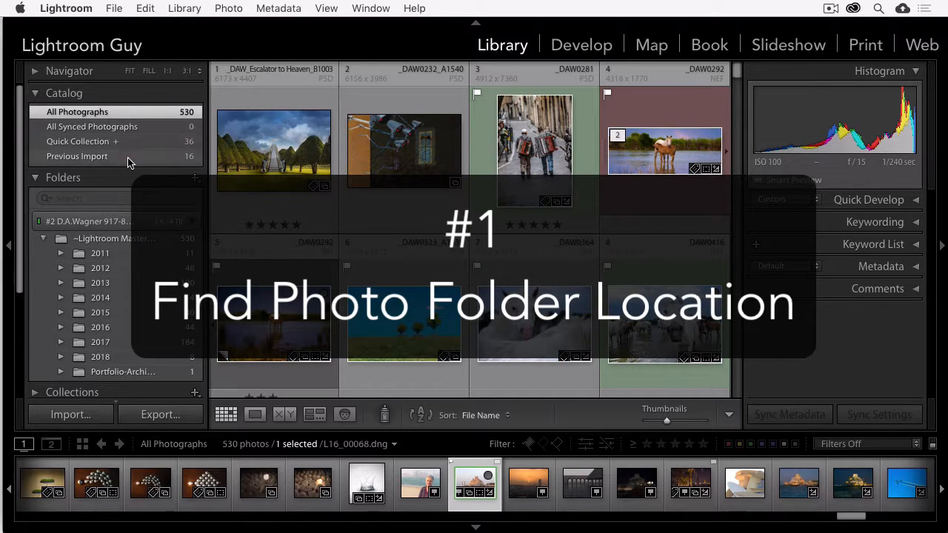
From Previous Import, reveal the museum-at-dusk photo's location via its context menu
{"action": "left_click", "coordinate": [77, 157]}
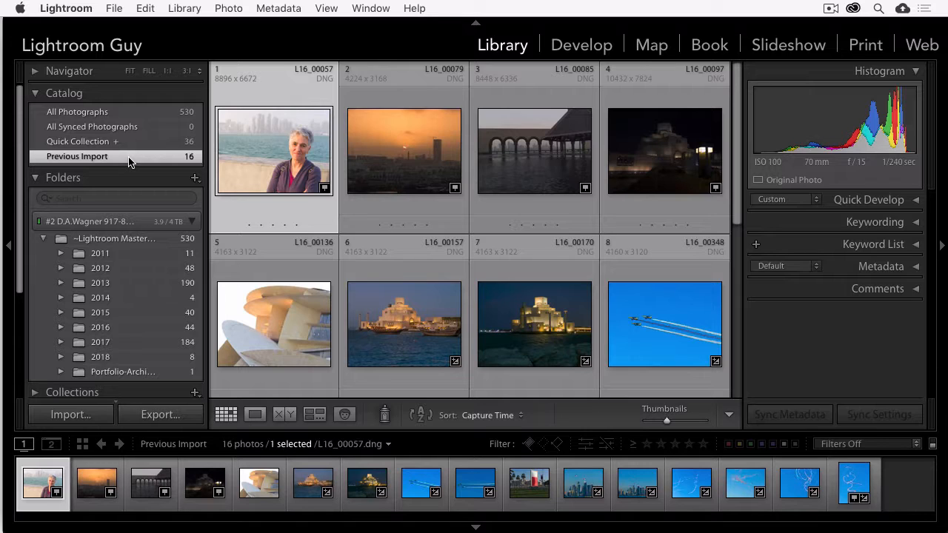
{"action": "mouse_move", "coordinate": [392, 165]}
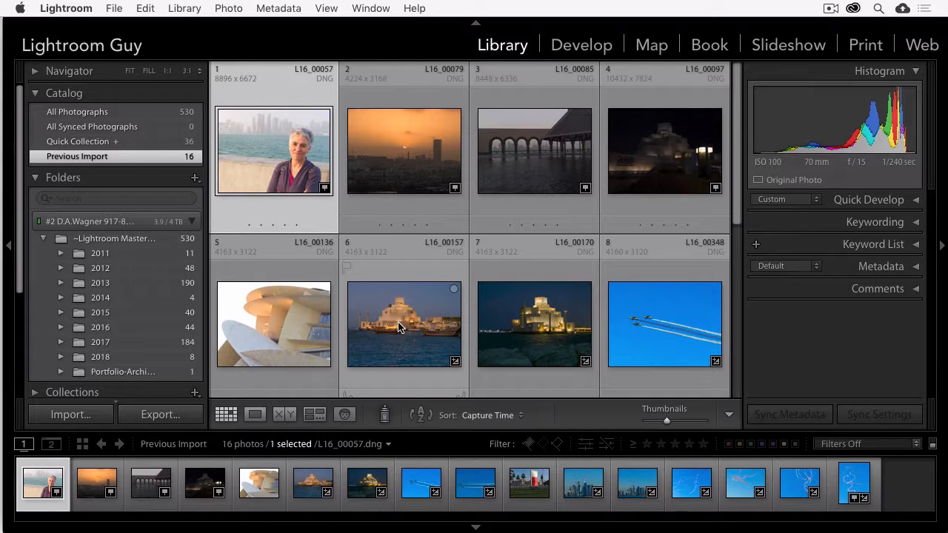
{"action": "mouse_move", "coordinate": [403, 325]}
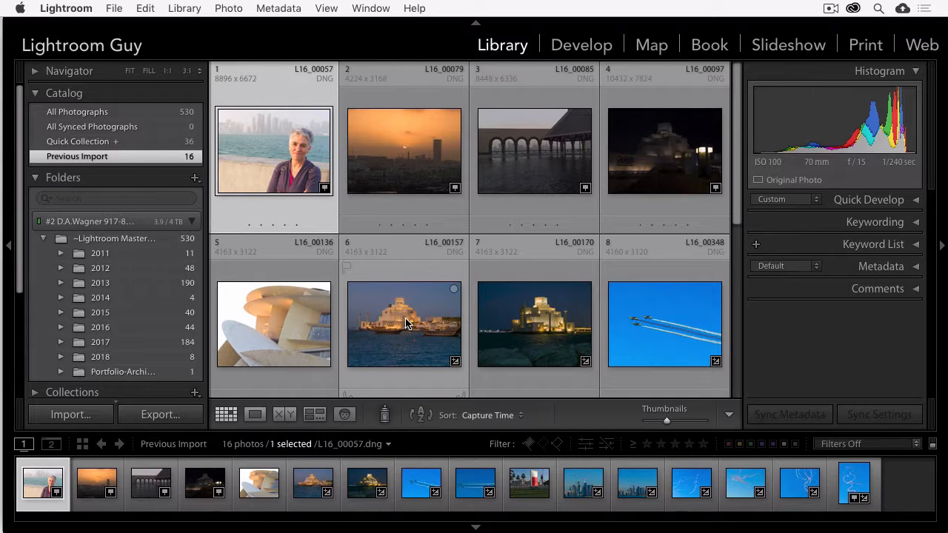
{"action": "left_click", "coordinate": [403, 323]}
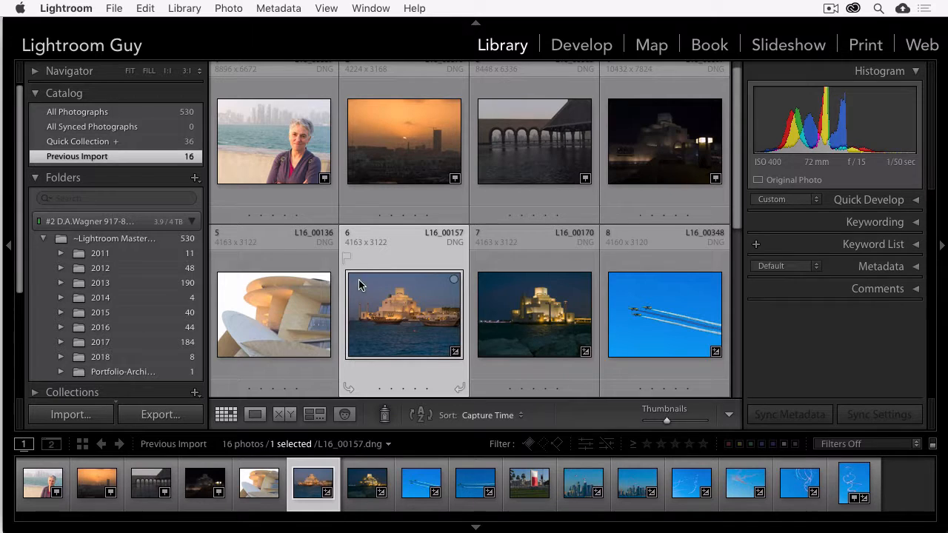
{"action": "mouse_move", "coordinate": [400, 311]}
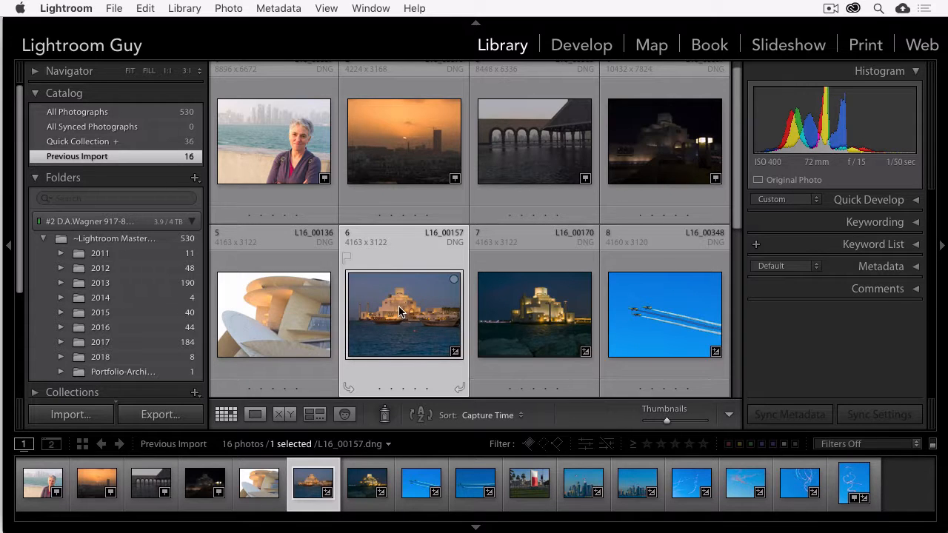
{"action": "right_click", "coordinate": [403, 315]}
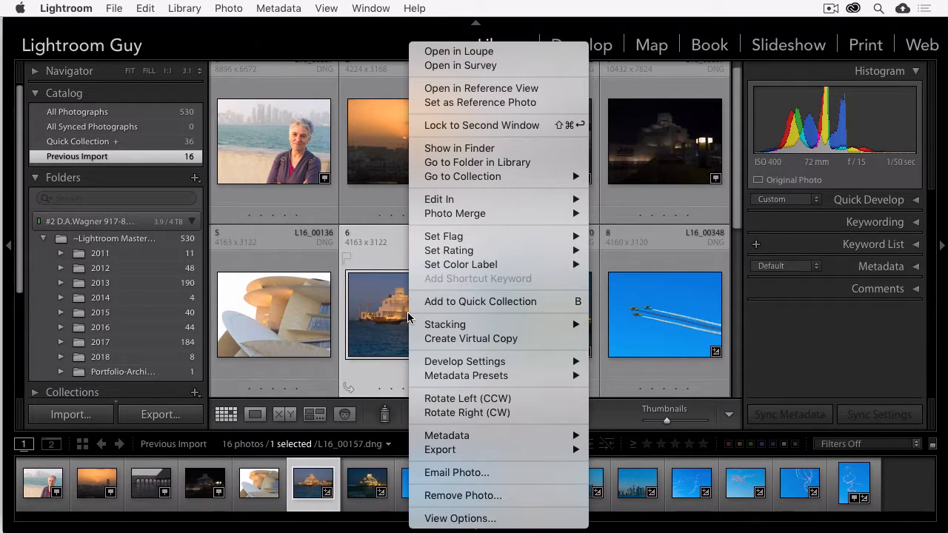
{"action": "mouse_move", "coordinate": [467, 376]}
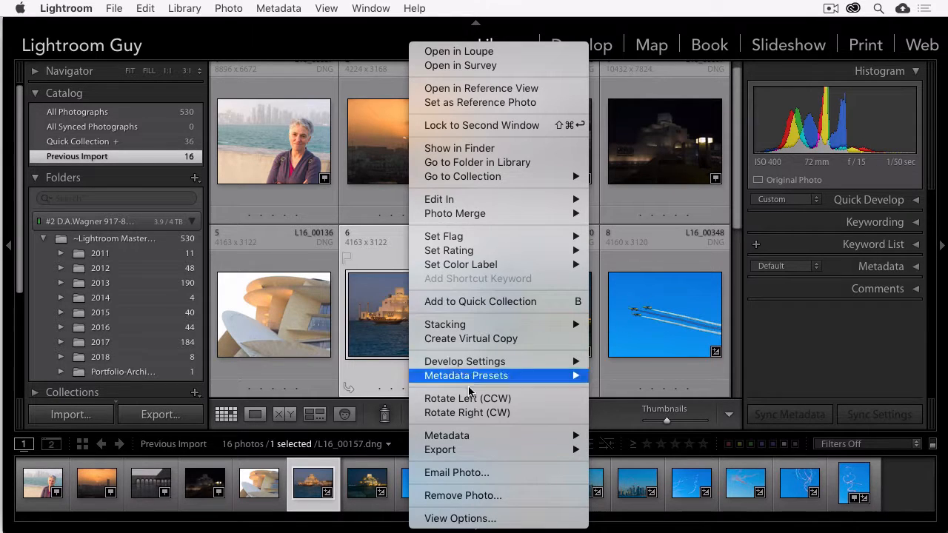
{"action": "mouse_move", "coordinate": [498, 89]}
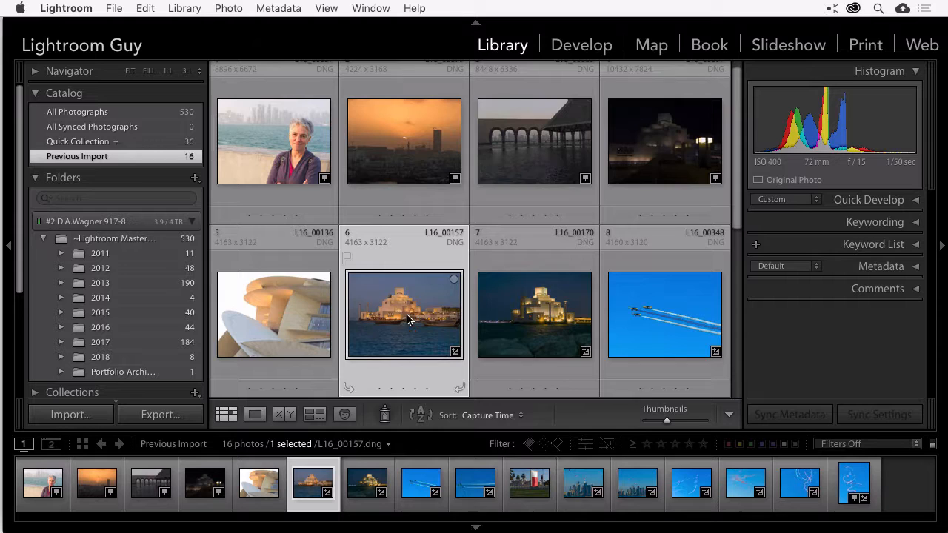
{"action": "right_click", "coordinate": [403, 314]}
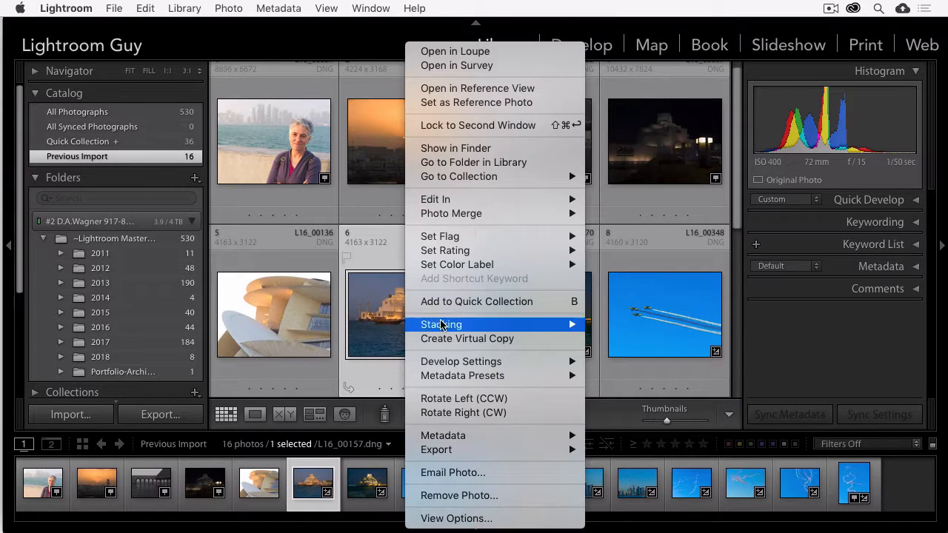
{"action": "mouse_move", "coordinate": [456, 66]}
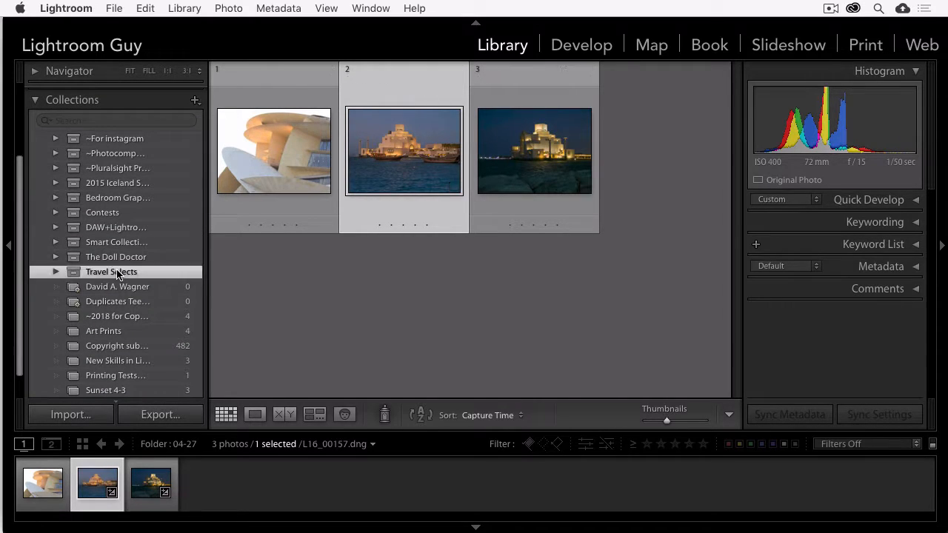
Show all photos in the 2012 folder in the grid
{"action": "left_click", "coordinate": [111, 273]}
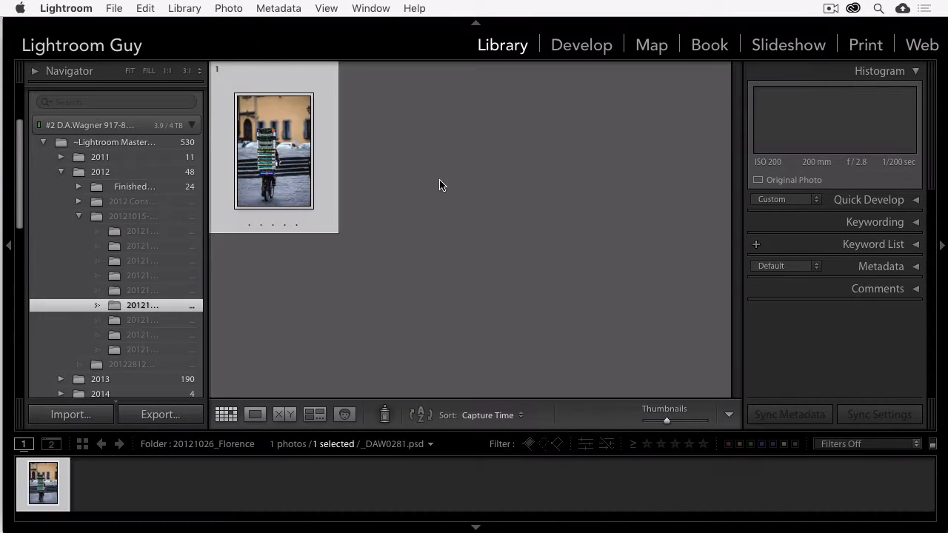
{"action": "left_click", "coordinate": [142, 306]}
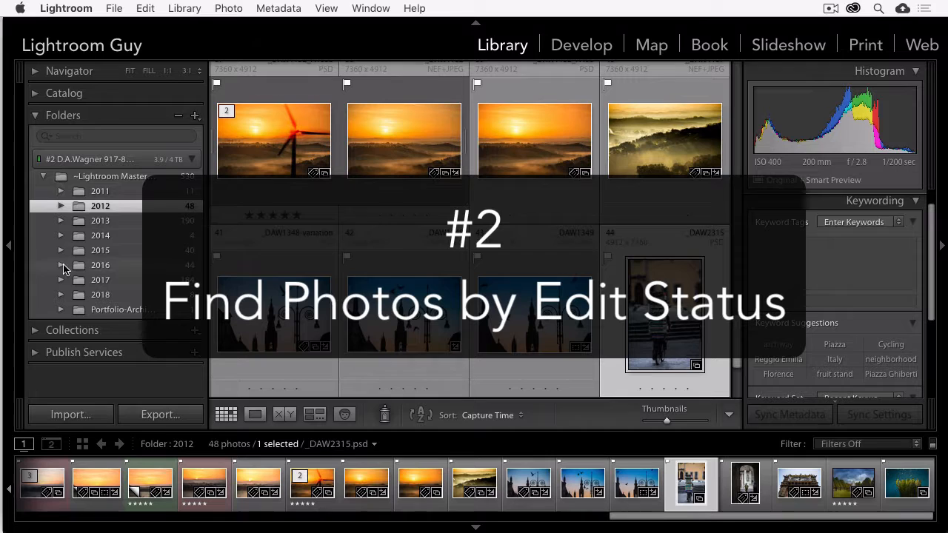
Show the 2017 Thailand trip folder with the grid's quick filter options visible
{"action": "left_click", "coordinate": [62, 280]}
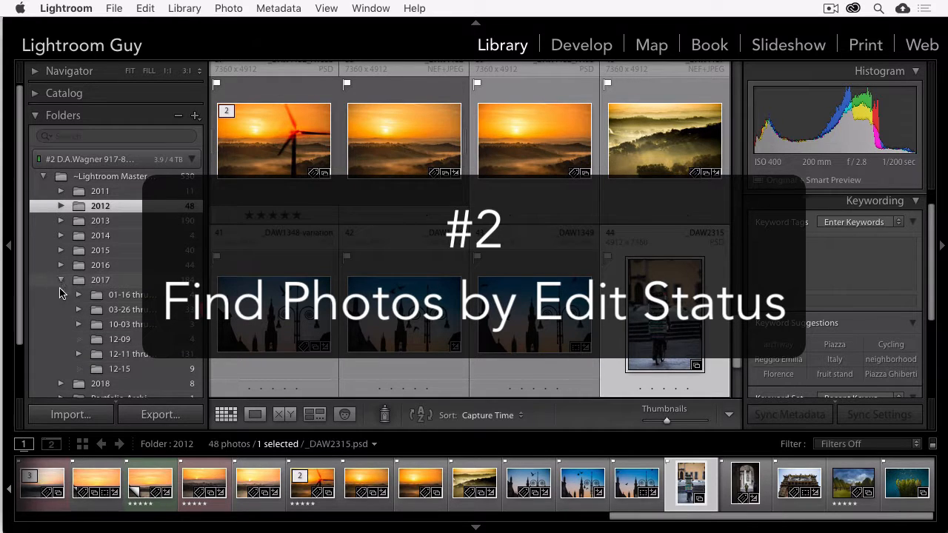
{"action": "left_click", "coordinate": [133, 310]}
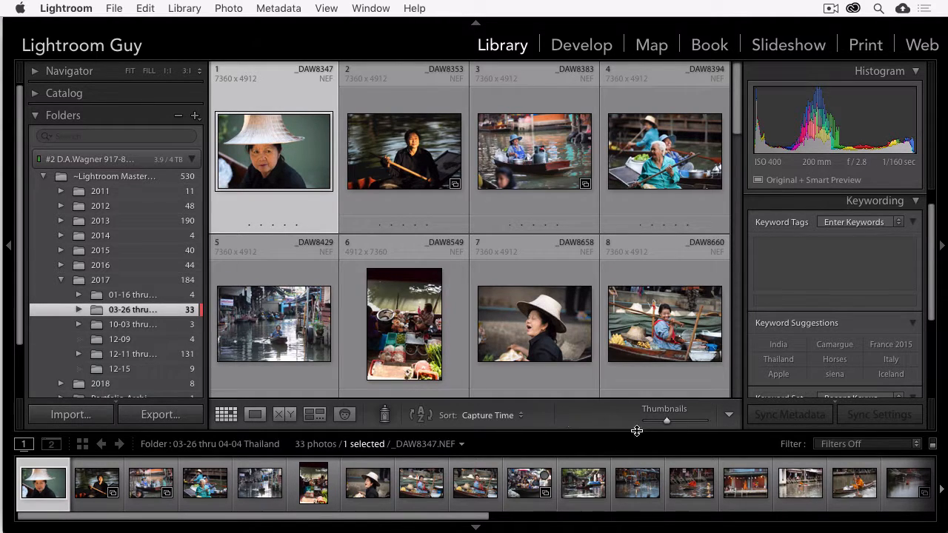
{"action": "mouse_move", "coordinate": [726, 450]}
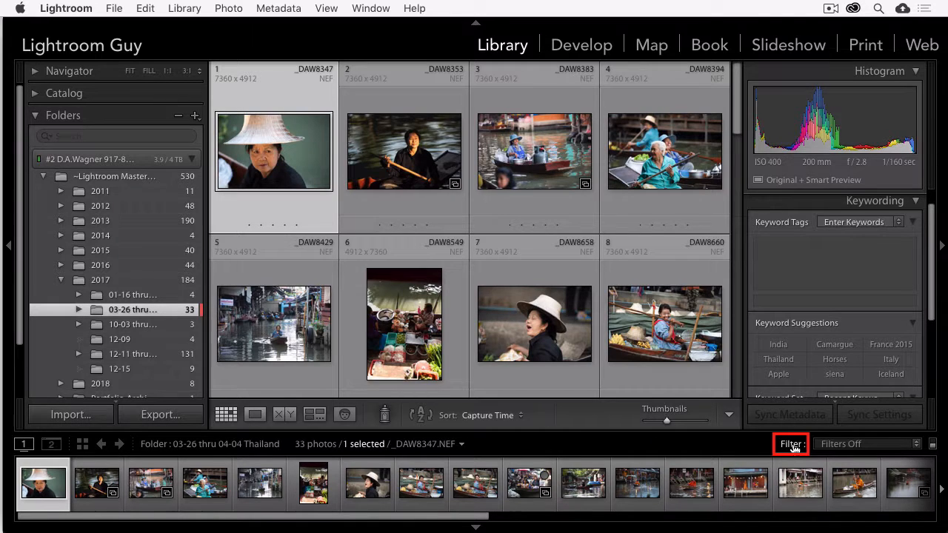
{"action": "mouse_move", "coordinate": [791, 444]}
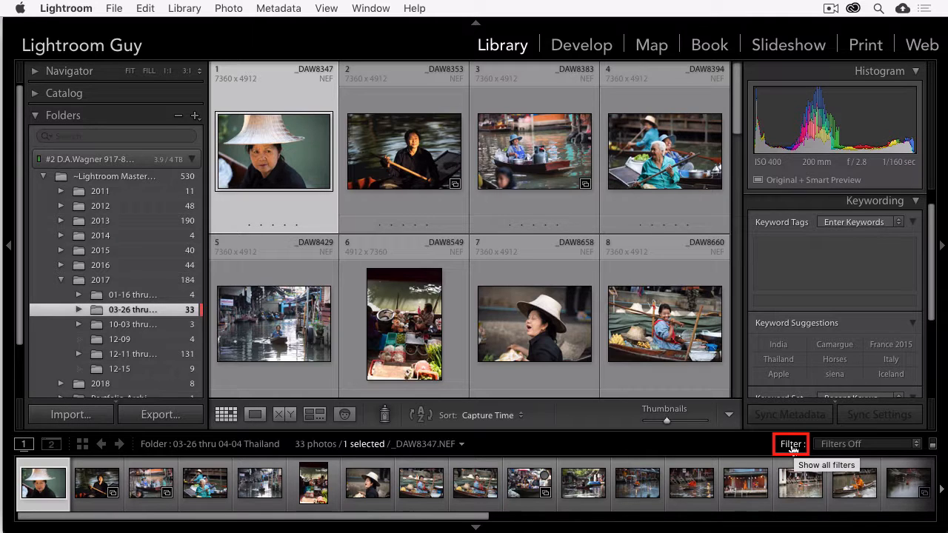
{"action": "left_click", "coordinate": [791, 444]}
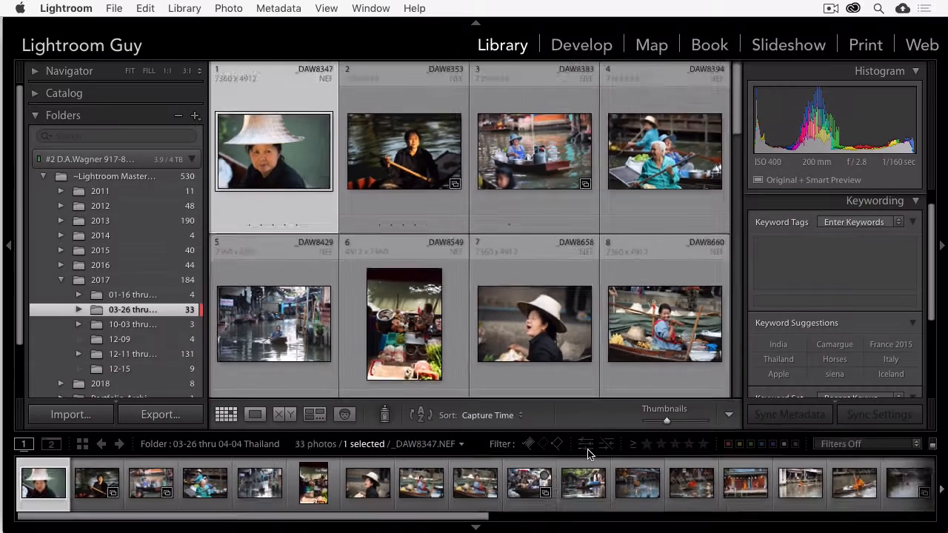
Filter to edited-only, then unedited-only photos, then remove the edit-status filter
{"action": "left_click", "coordinate": [585, 445]}
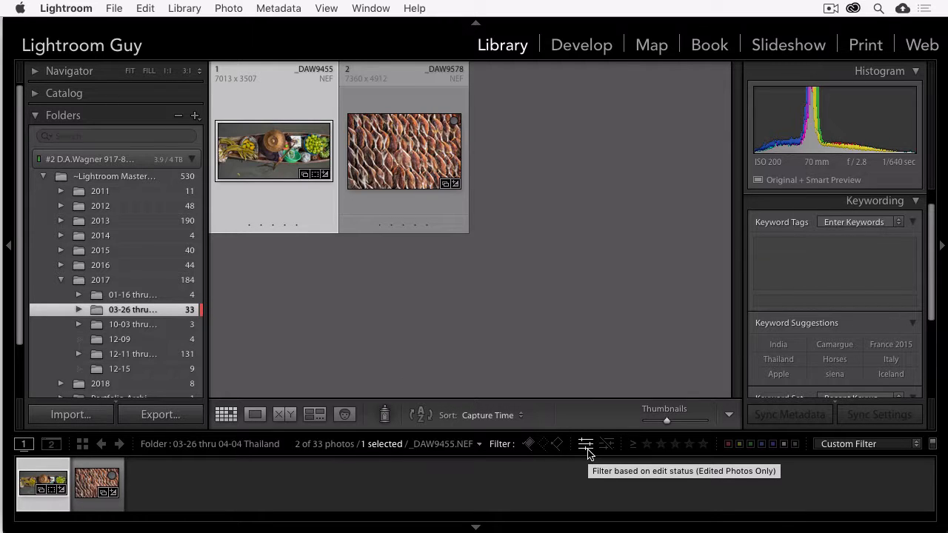
{"action": "mouse_move", "coordinate": [608, 442]}
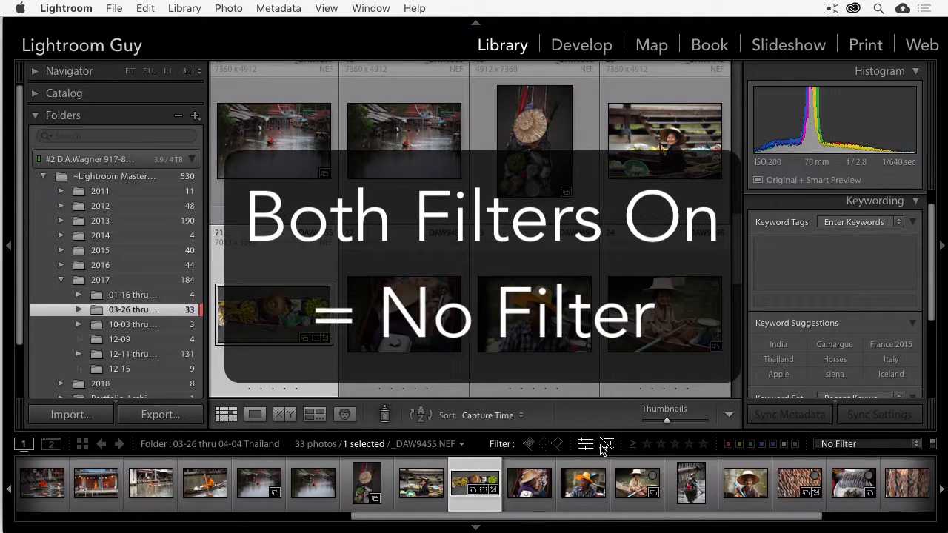
{"action": "left_click", "coordinate": [585, 444]}
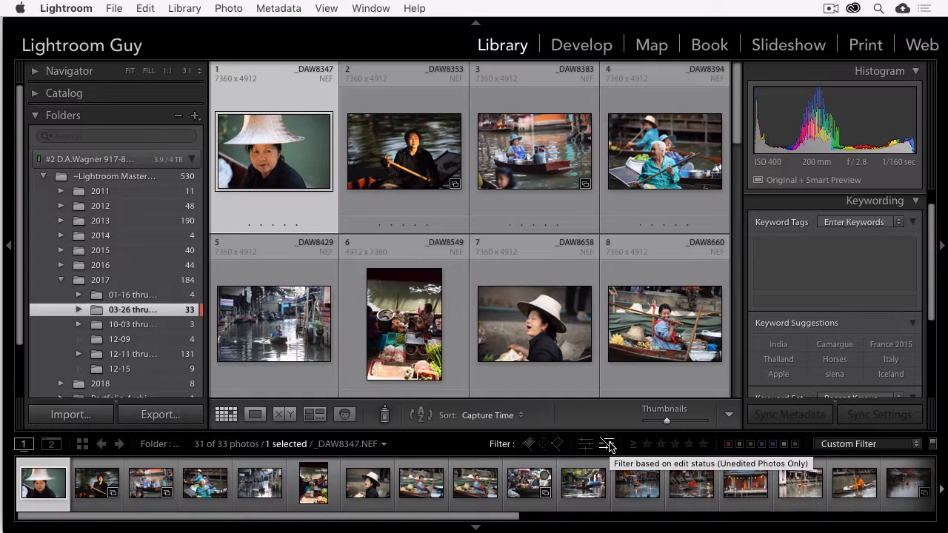
{"action": "left_click", "coordinate": [607, 445]}
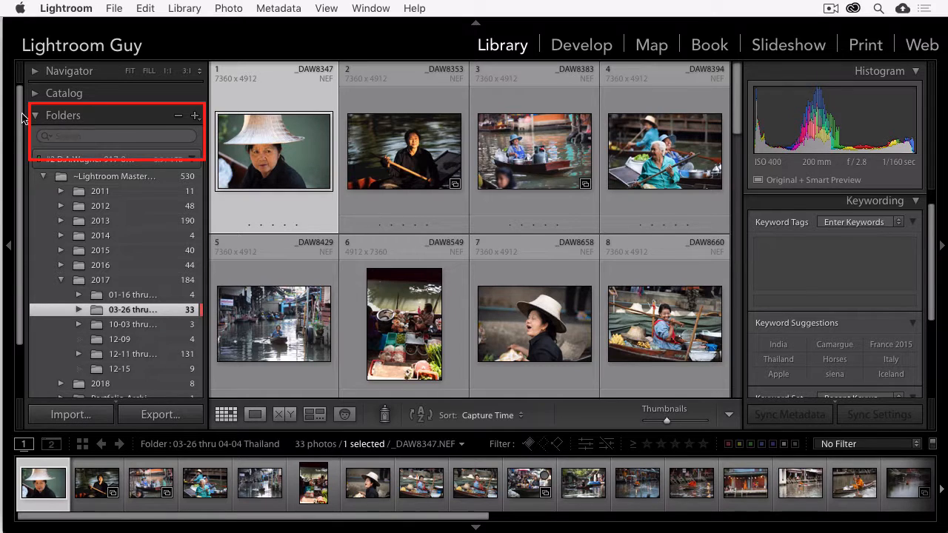
Search the Folders panel by name for 'gi'
{"action": "left_click", "coordinate": [36, 115]}
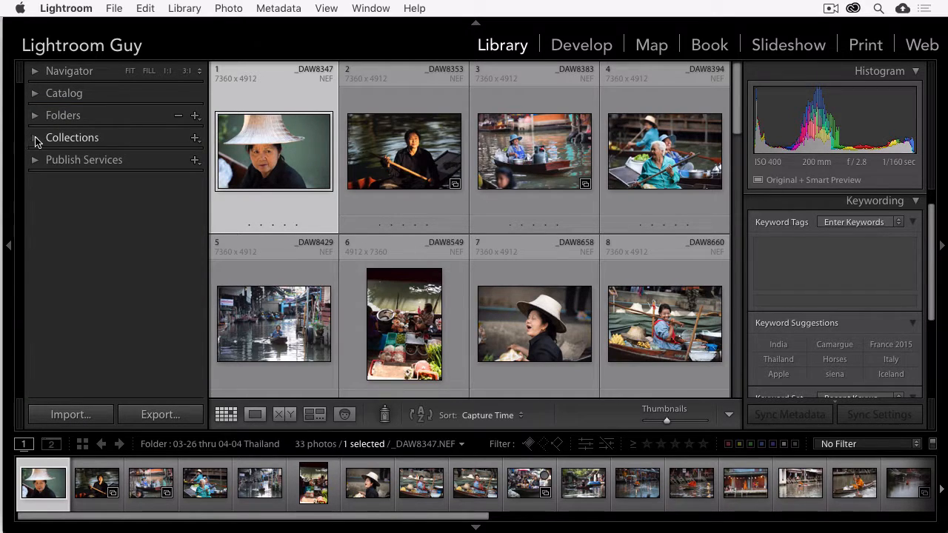
{"action": "left_click", "coordinate": [36, 138]}
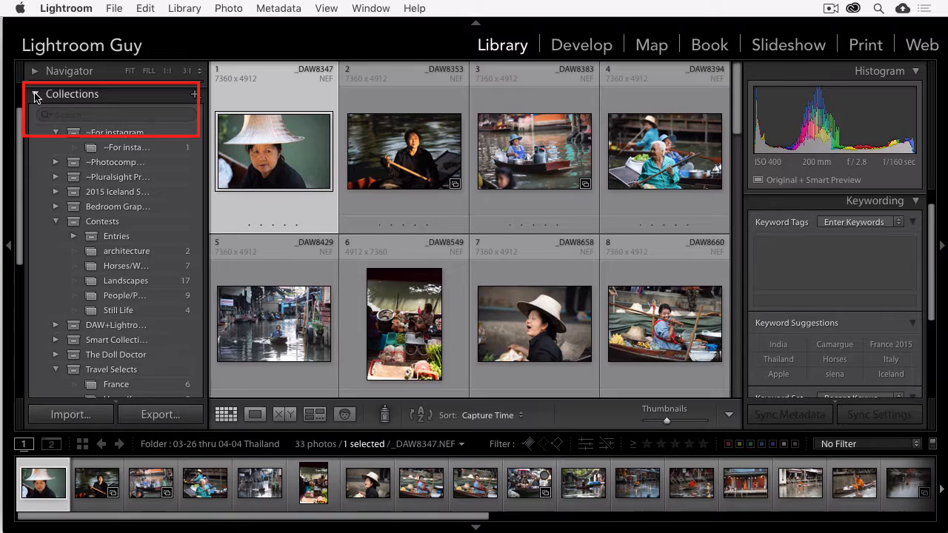
{"action": "left_click", "coordinate": [36, 95]}
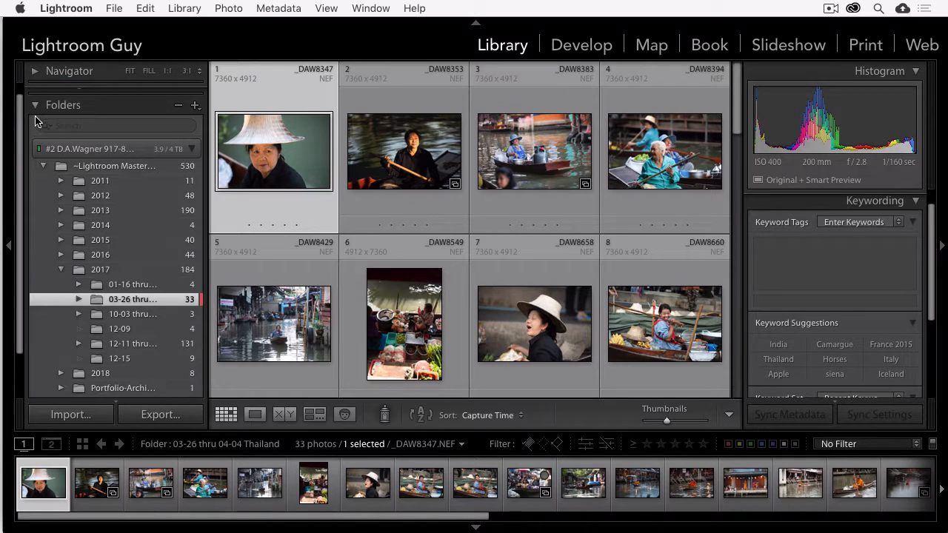
{"action": "left_click", "coordinate": [115, 125]}
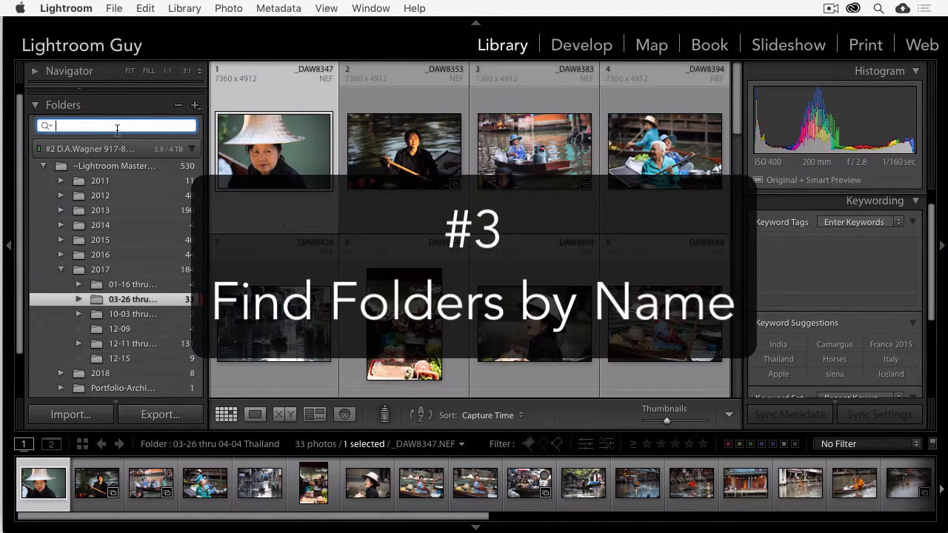
{"action": "mouse_move", "coordinate": [122, 136]}
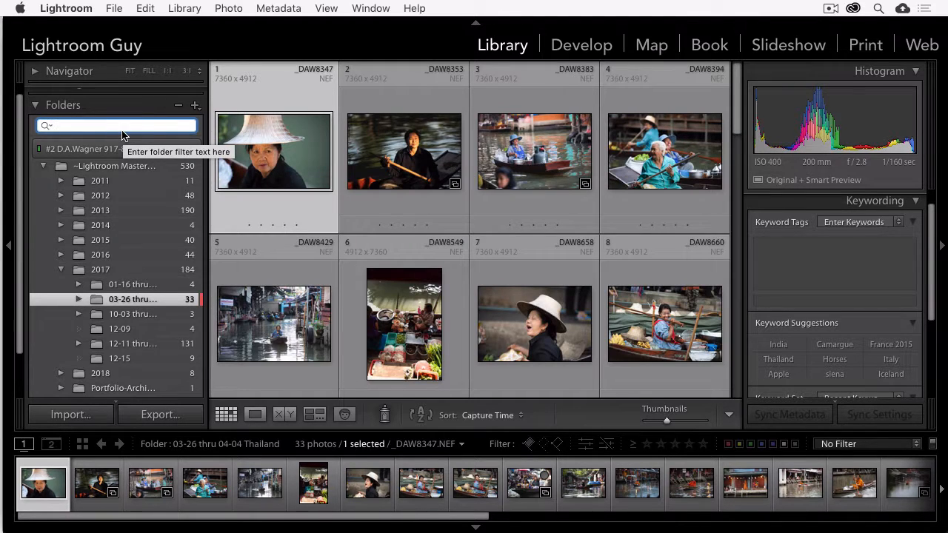
{"action": "type", "text": "giro"}
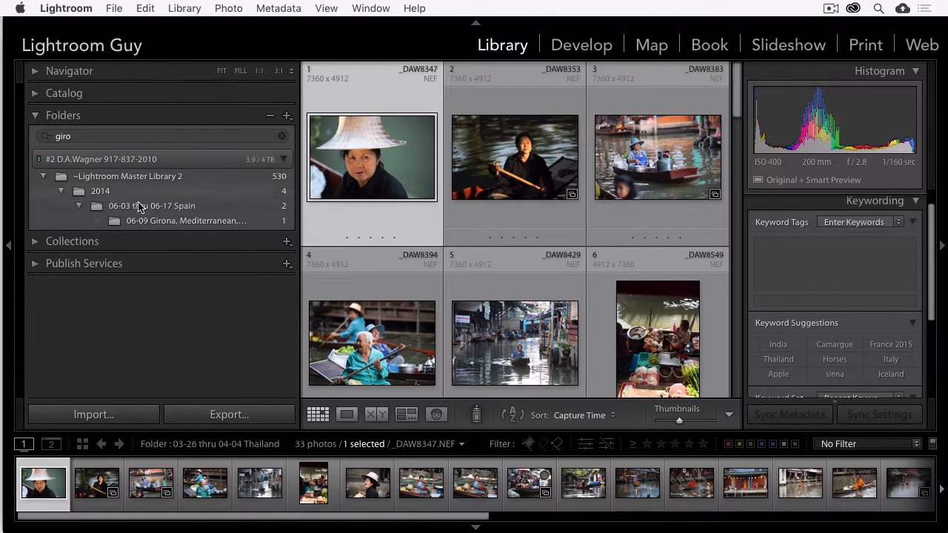
Show the Girona, Mediterranean folder's single photo and clear the folder search
{"action": "left_click", "coordinate": [185, 221]}
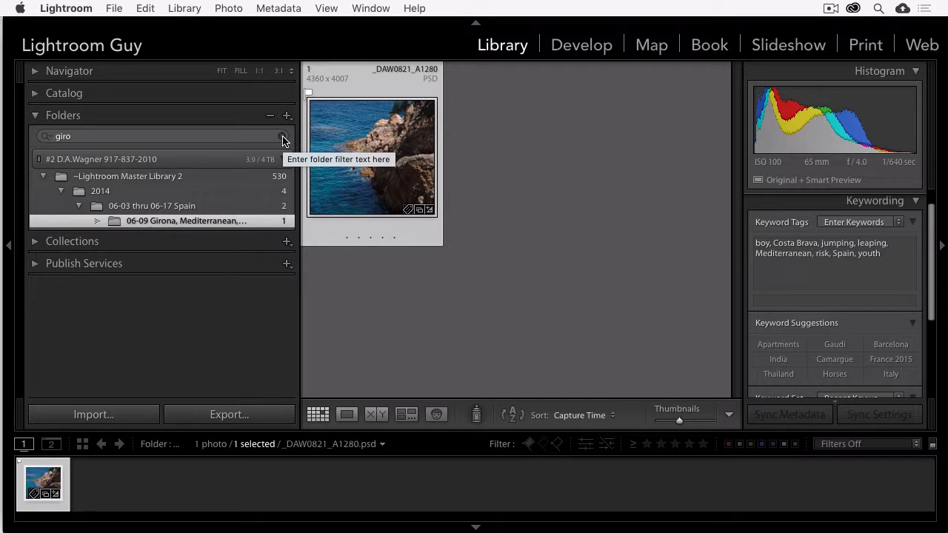
{"action": "left_click", "coordinate": [282, 137]}
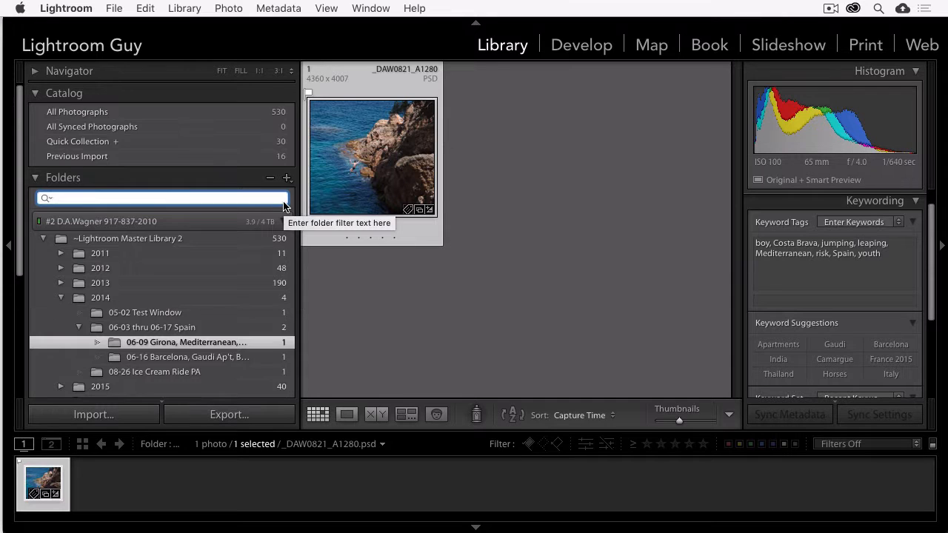
{"action": "left_click", "coordinate": [163, 199]}
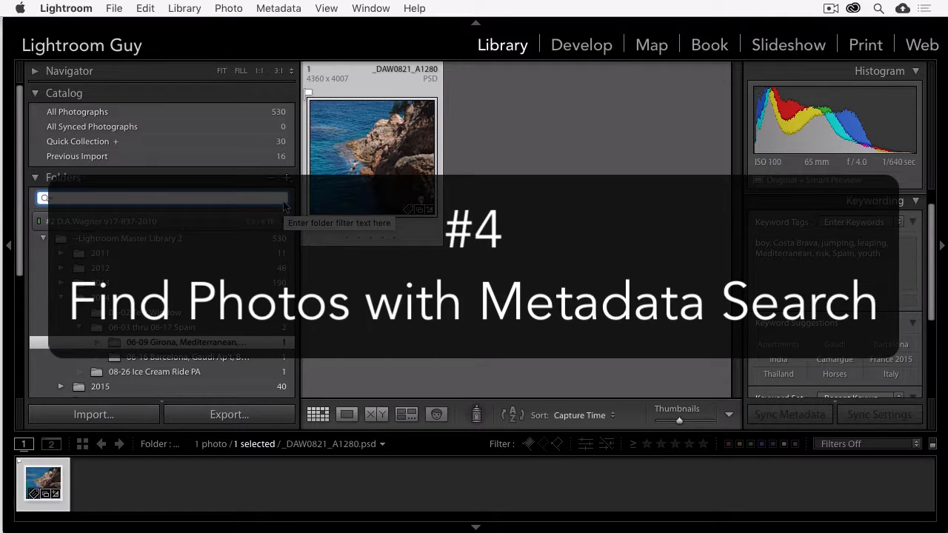
Show the Library Filter bar's Metadata columns for All Photographs
{"action": "left_click", "coordinate": [326, 9]}
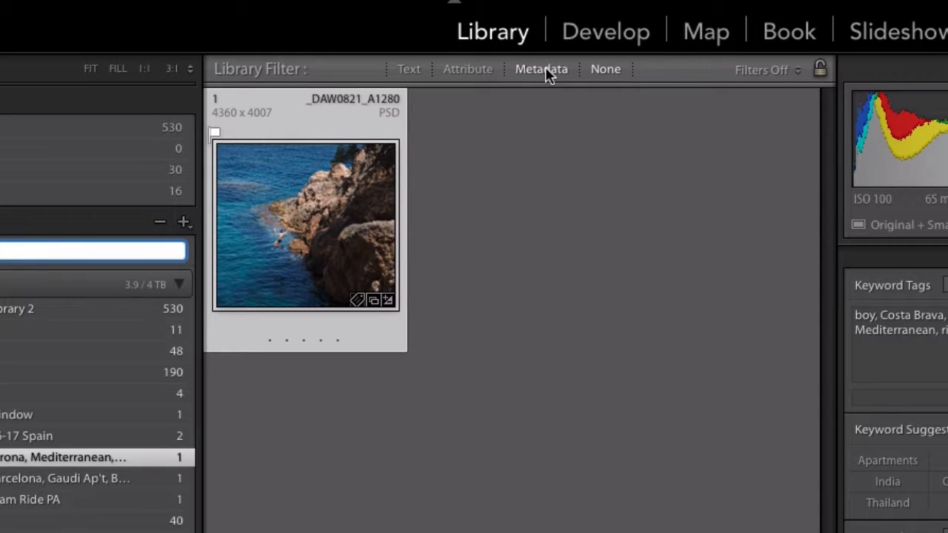
{"action": "left_click", "coordinate": [542, 70]}
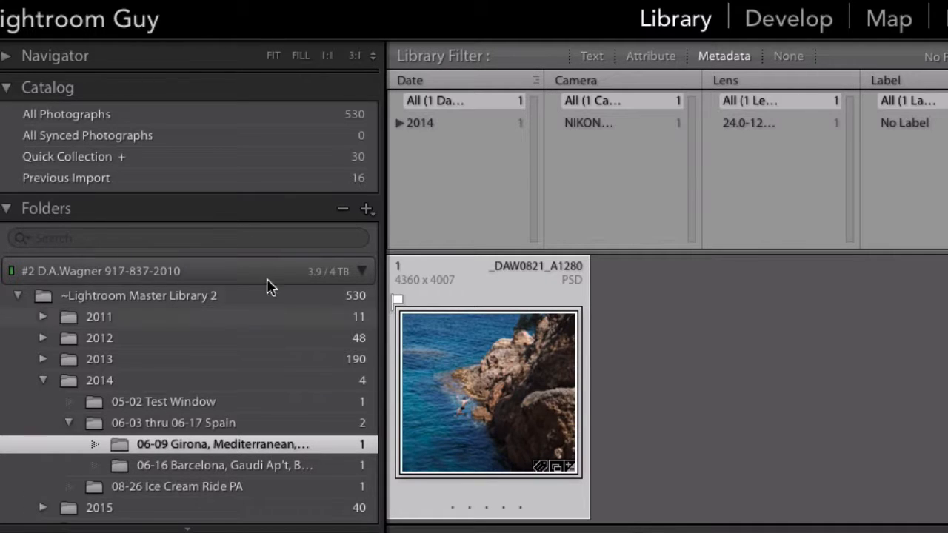
{"action": "left_click", "coordinate": [66, 114]}
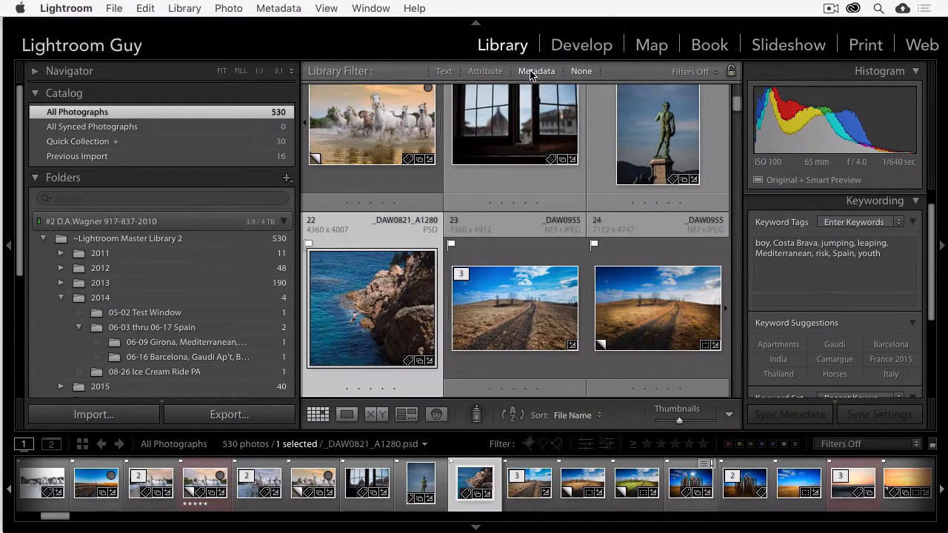
{"action": "left_click", "coordinate": [536, 72]}
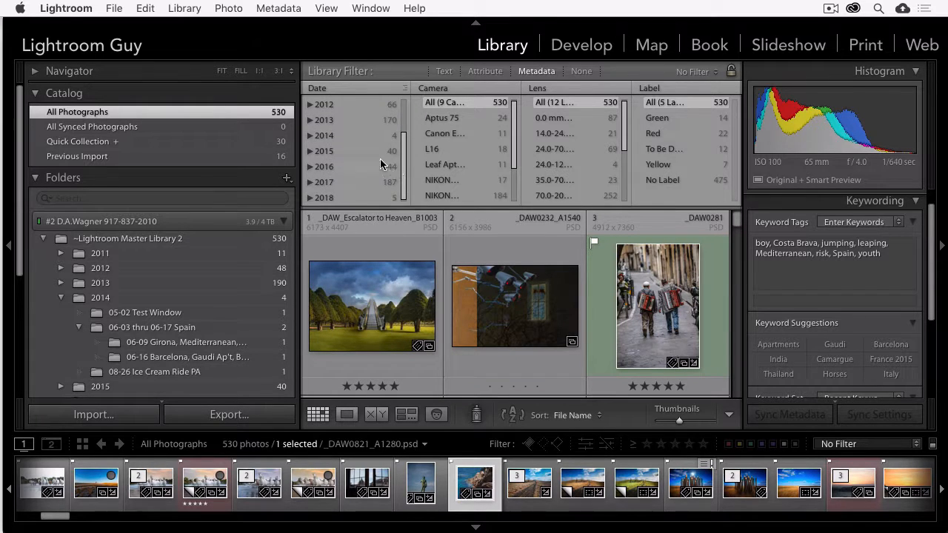
Narrow by capture date to one day in October 2015 (4 photos) and remove the empty column
{"action": "left_click", "coordinate": [311, 151]}
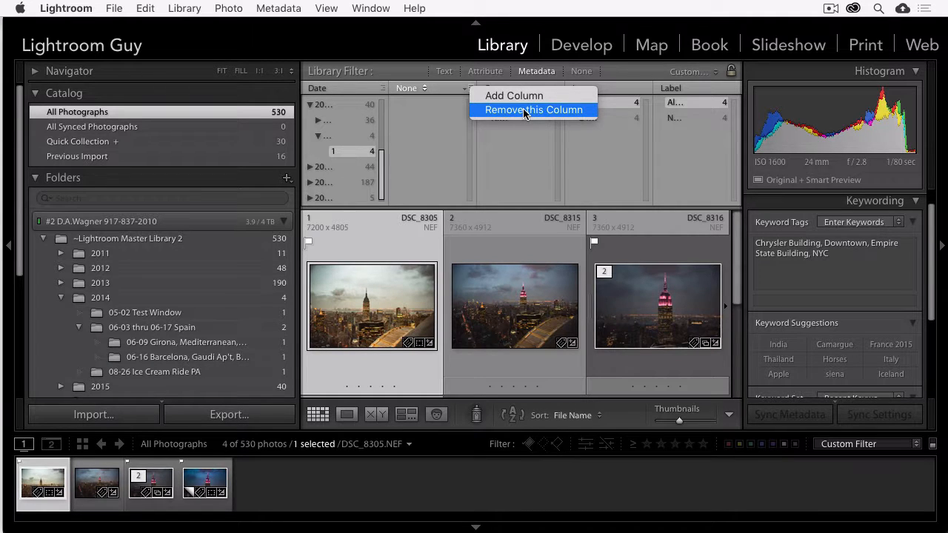
{"action": "left_click", "coordinate": [514, 95]}
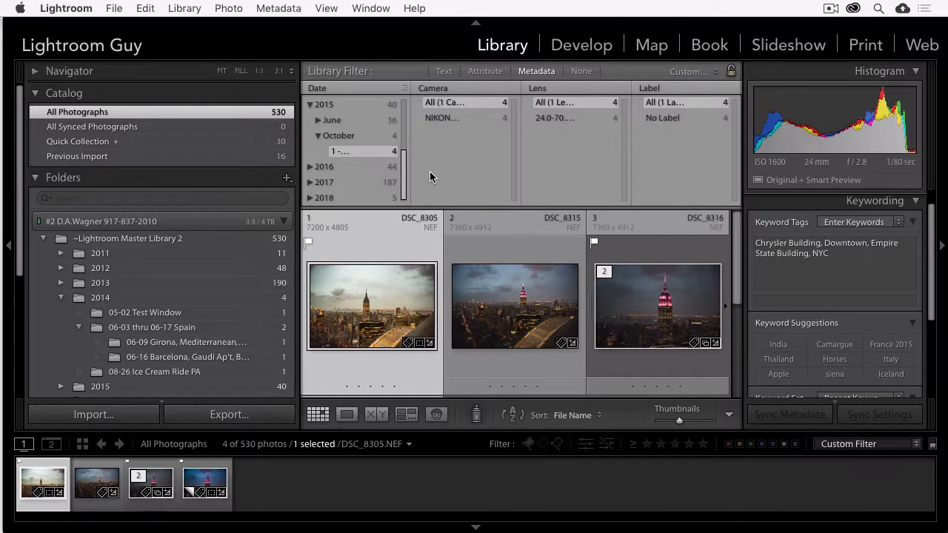